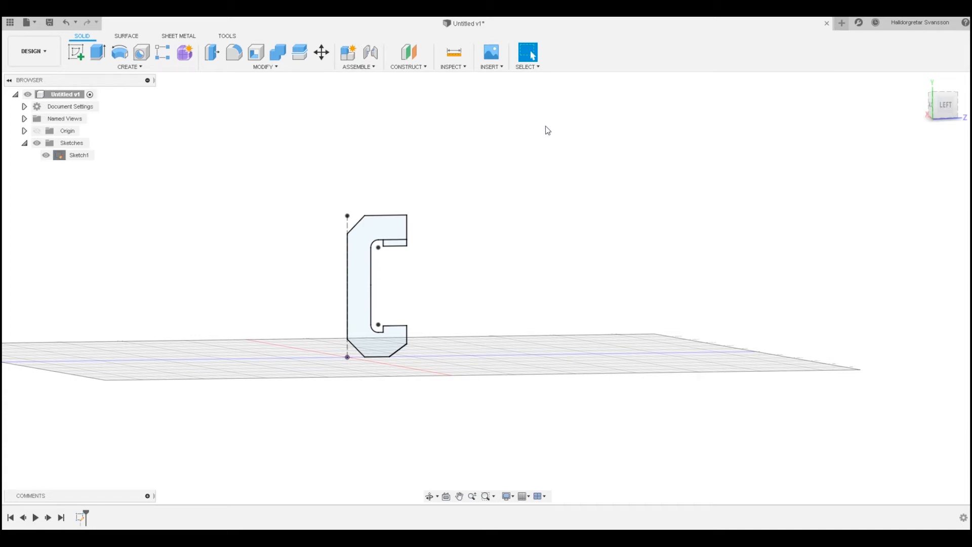
{"action": "mouse_move", "coordinate": [525, 122]}
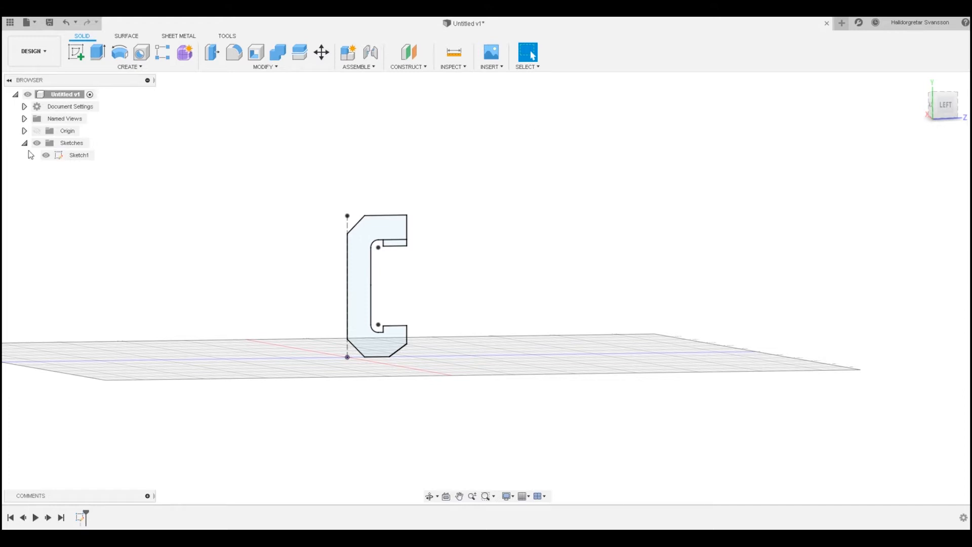
Bring up the context actions for Sketch1 in the Browser
{"action": "right_click", "coordinate": [79, 155]}
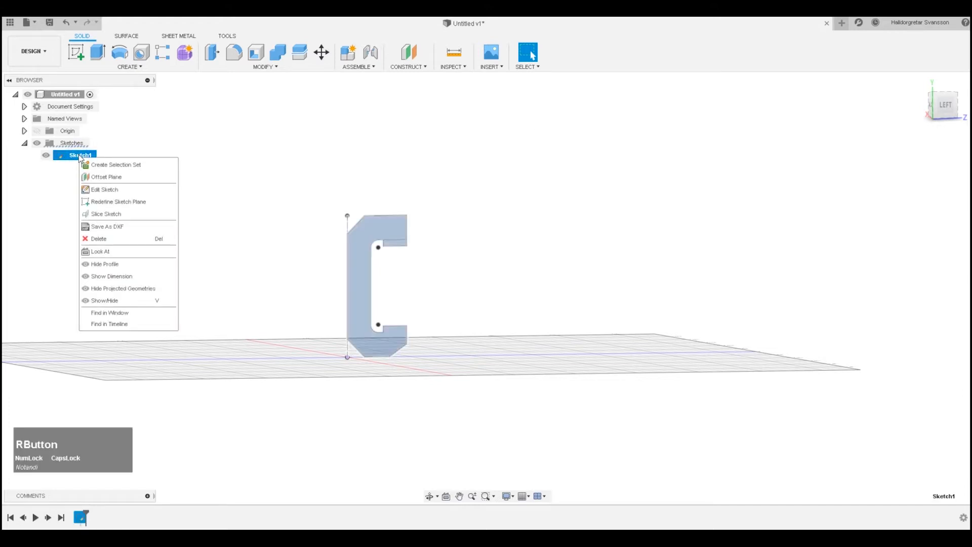
{"action": "mouse_move", "coordinate": [123, 189]}
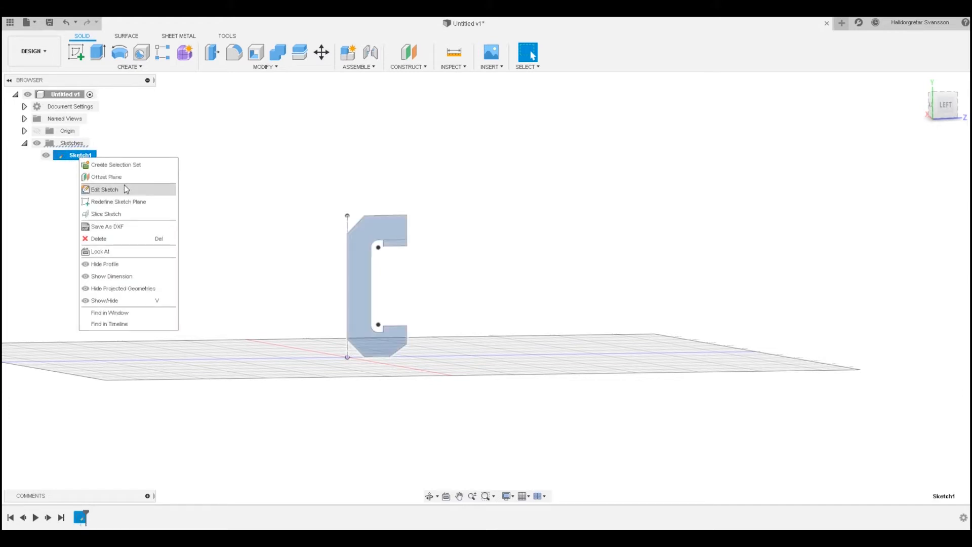
Enter edit mode on the C-profile sketch and select its bottom-left corner point
{"action": "left_click", "coordinate": [104, 189]}
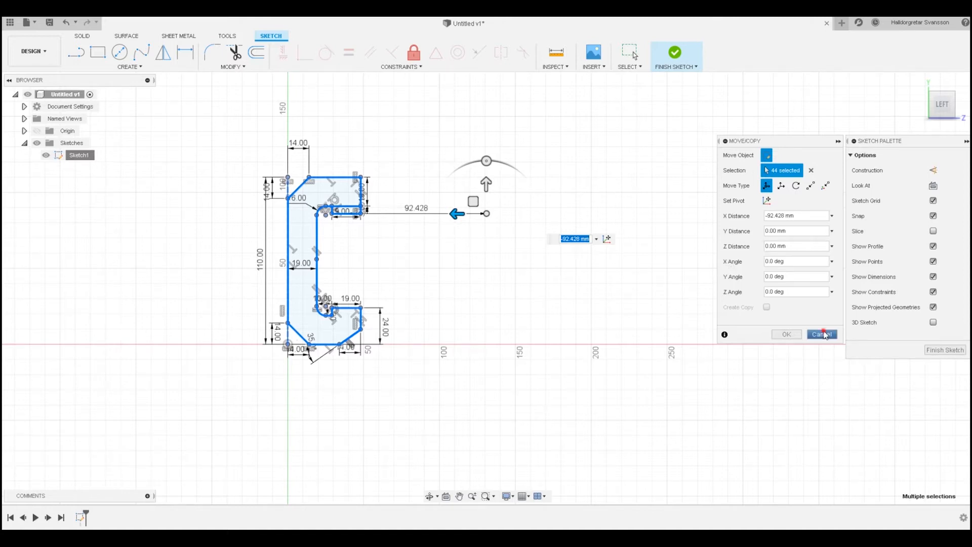
{"action": "scroll", "scroll_direction": "down", "scroll_amount": 3}
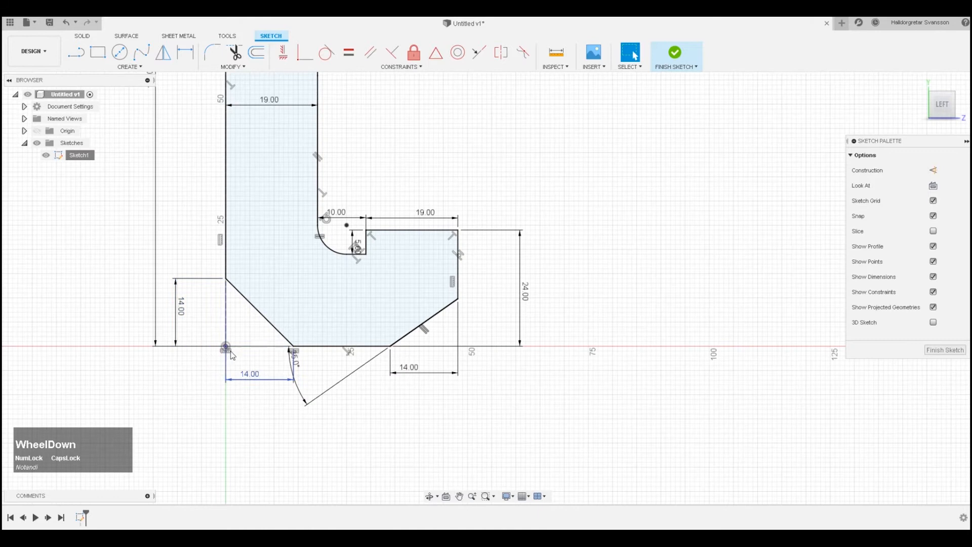
{"action": "left_click", "coordinate": [225, 346]}
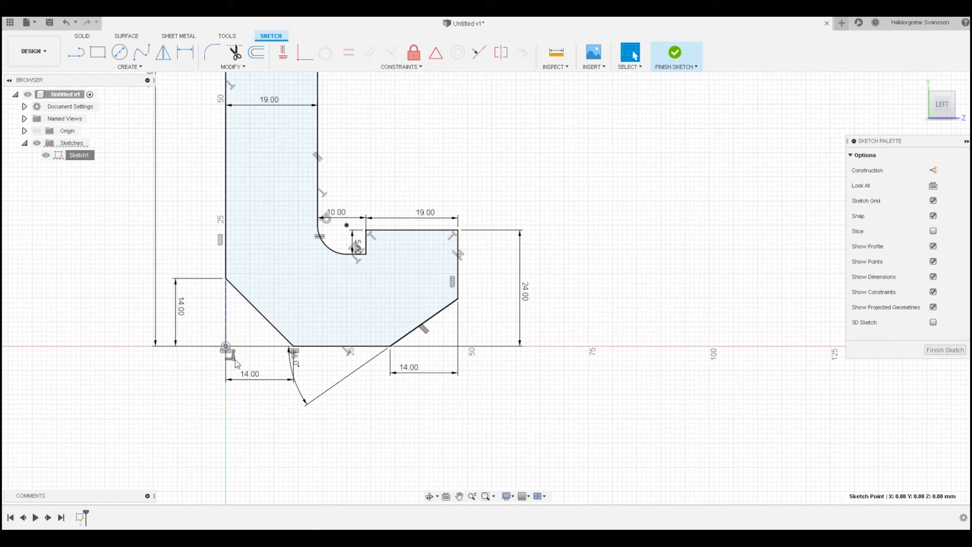
Delete the coincident constraint pinning the bottom-left corner to the origin
{"action": "right_click", "coordinate": [226, 347]}
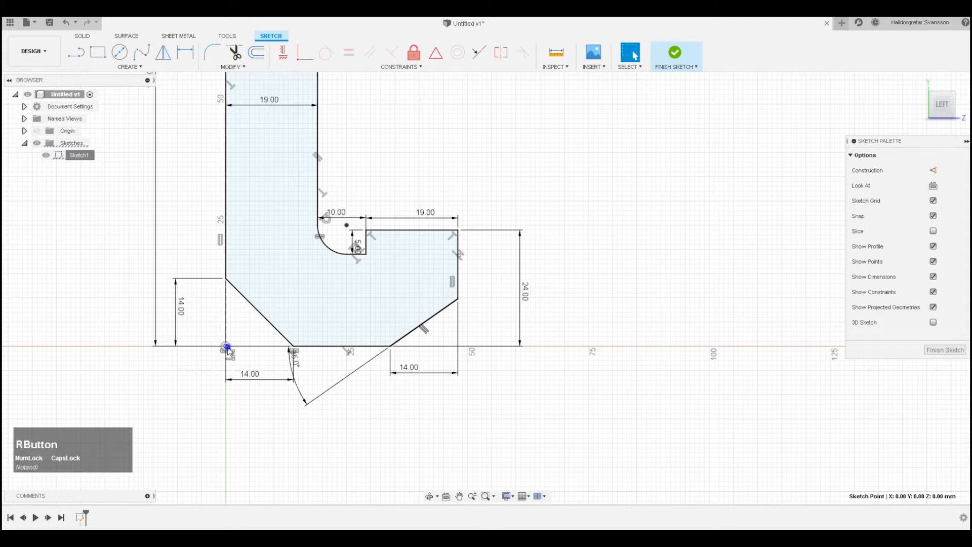
{"action": "right_click", "coordinate": [228, 348]}
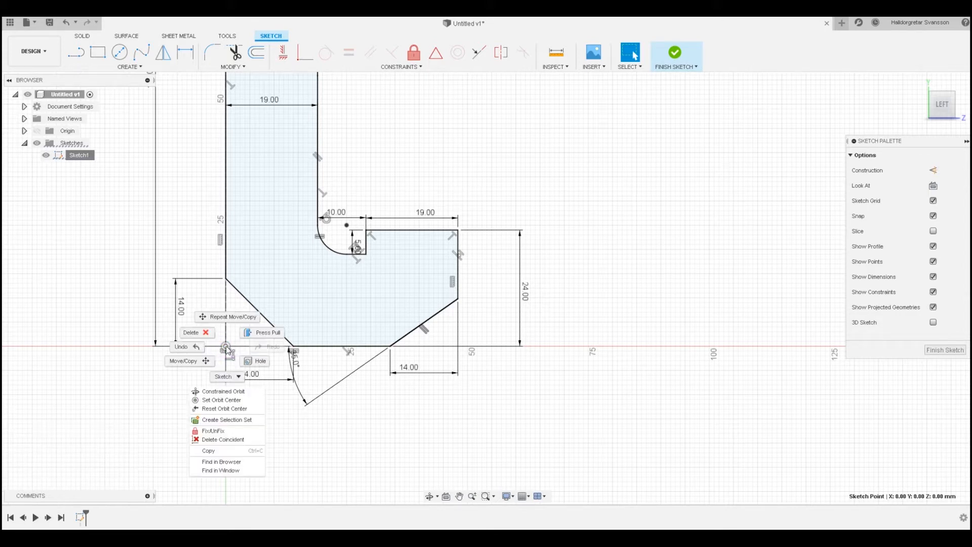
{"action": "mouse_move", "coordinate": [219, 439]}
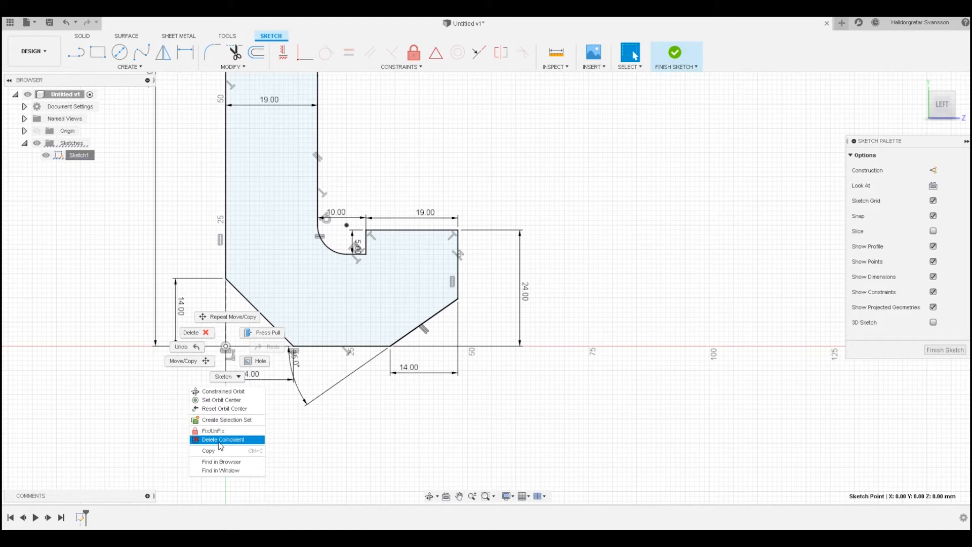
{"action": "left_click", "coordinate": [223, 439]}
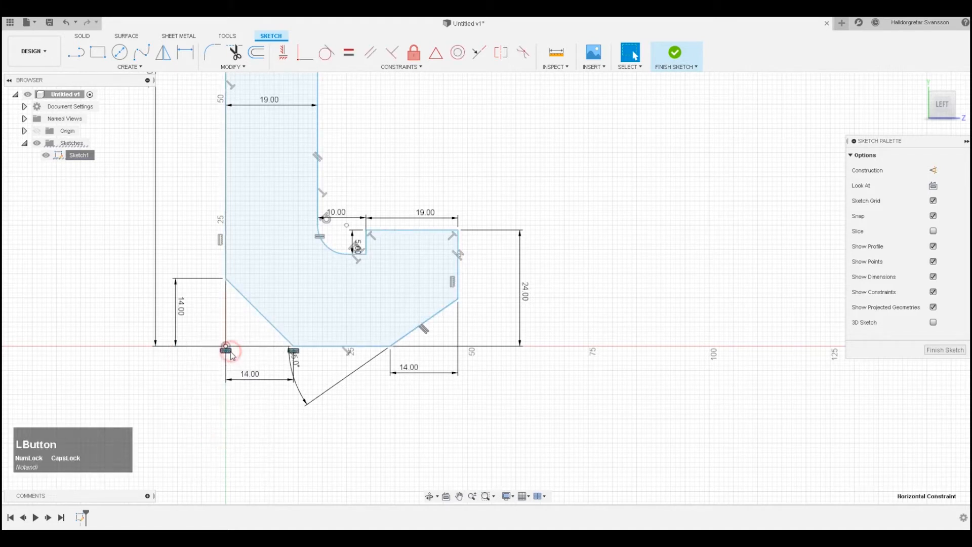
{"action": "right_click", "coordinate": [227, 351]}
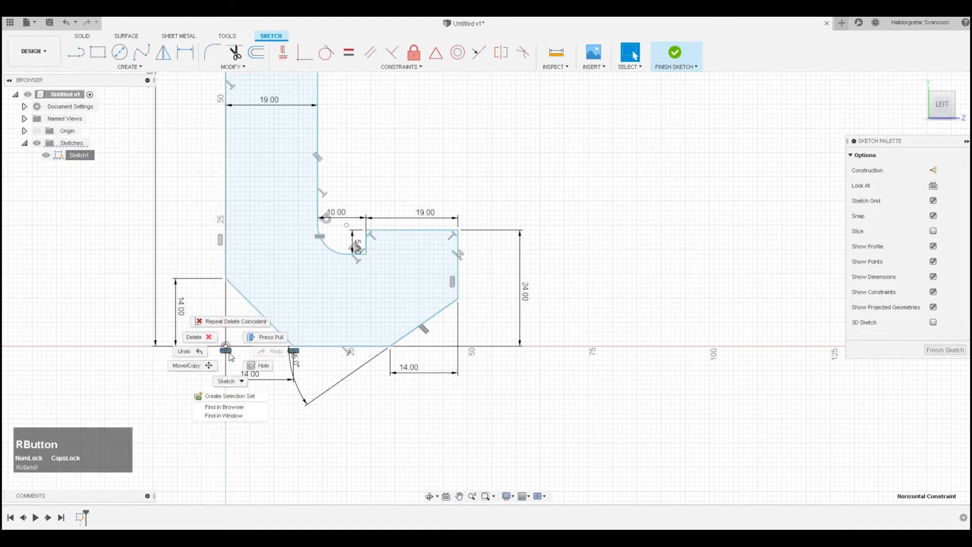
{"action": "left_click", "coordinate": [160, 354]}
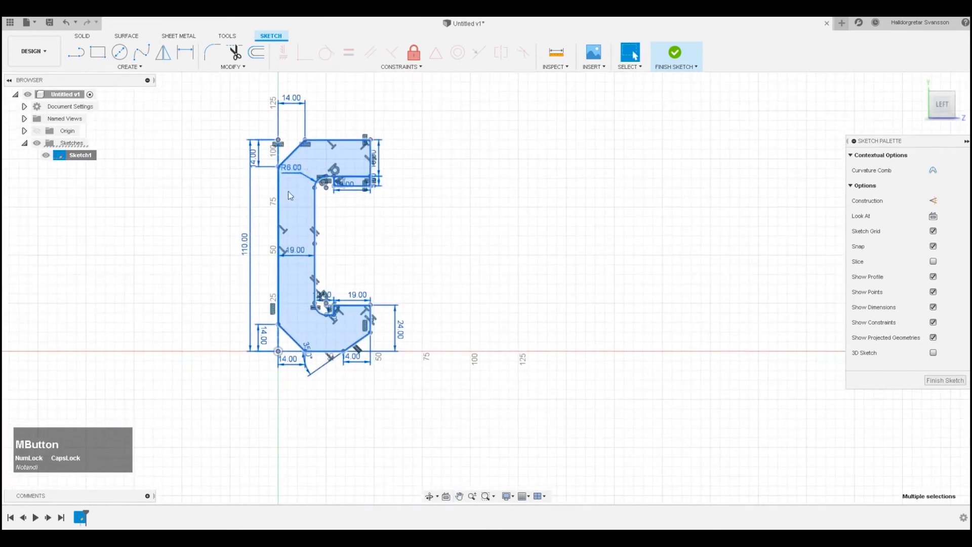
Start Move/Copy and window-select the whole C profile
{"action": "right_click", "coordinate": [310, 199]}
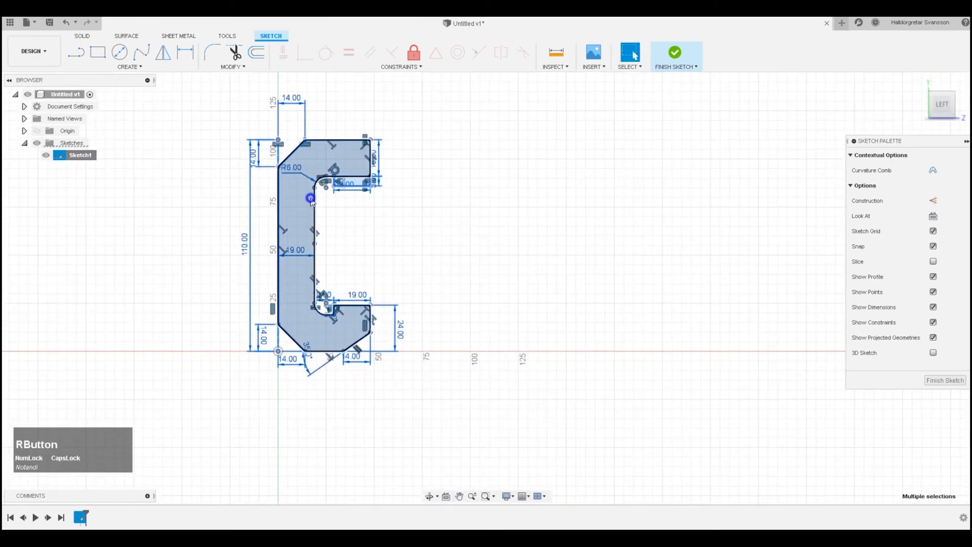
{"action": "right_click", "coordinate": [310, 198]}
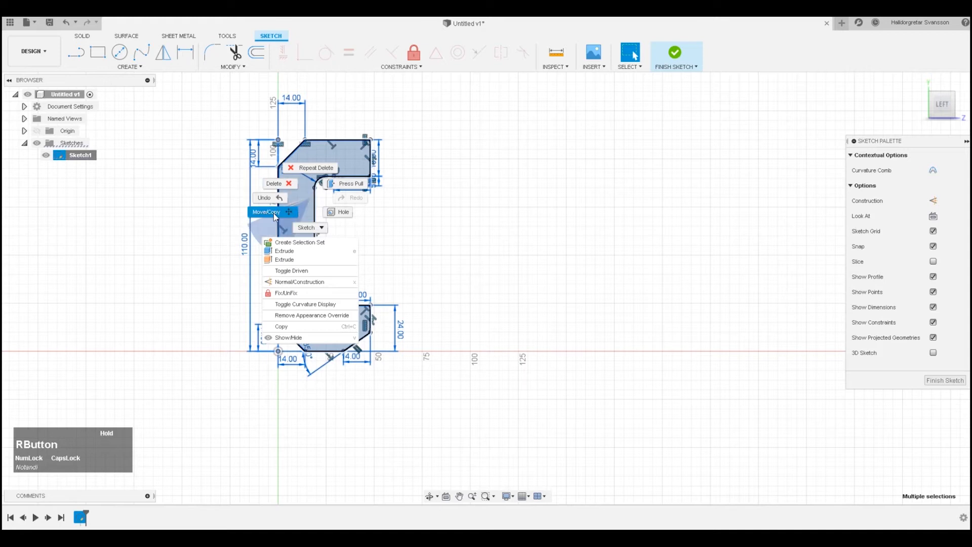
{"action": "left_click", "coordinate": [266, 211]}
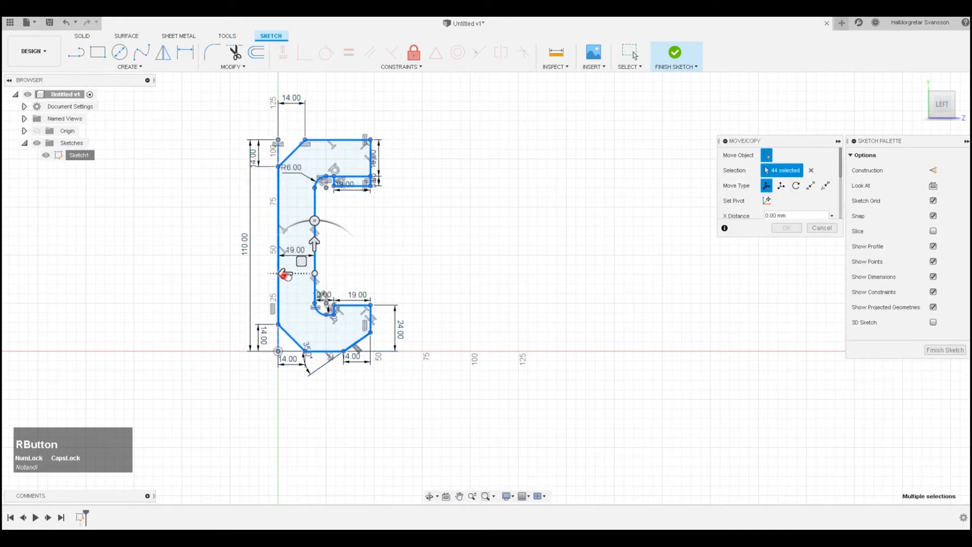
{"action": "left_click_drag", "start_coordinate": [286, 274], "coordinate": [564, 273]}
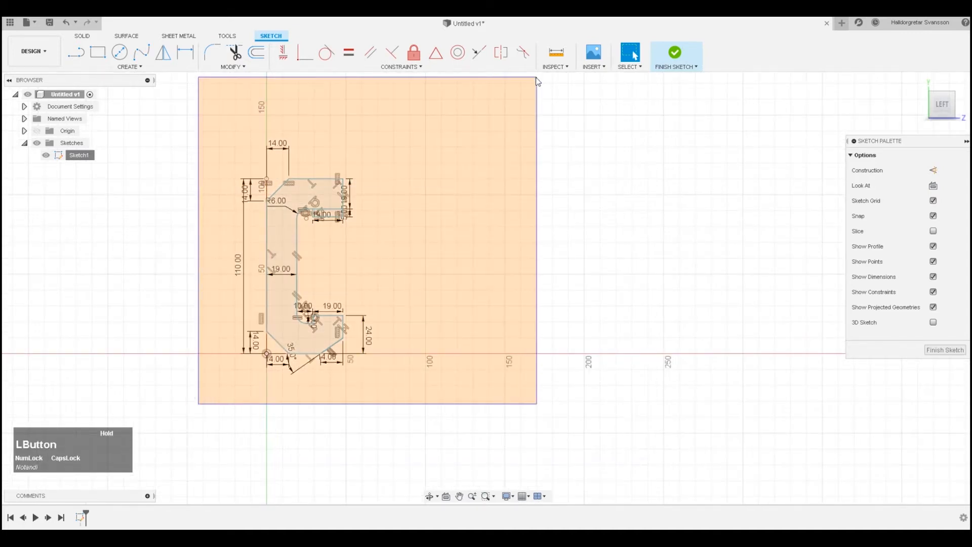
With Create Copy on, place a duplicate C about 99 mm to the right of the original
{"action": "right_click", "coordinate": [305, 195]}
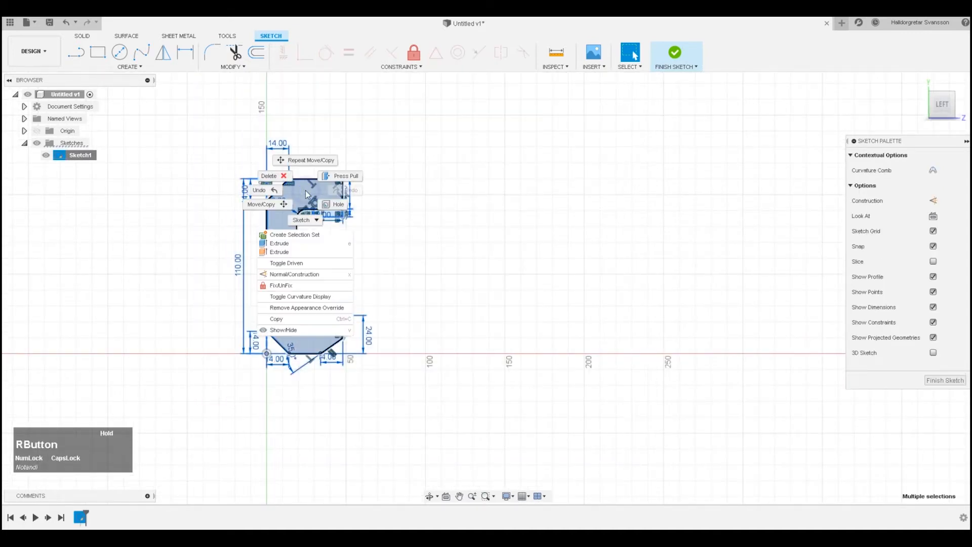
{"action": "left_click", "coordinate": [261, 204]}
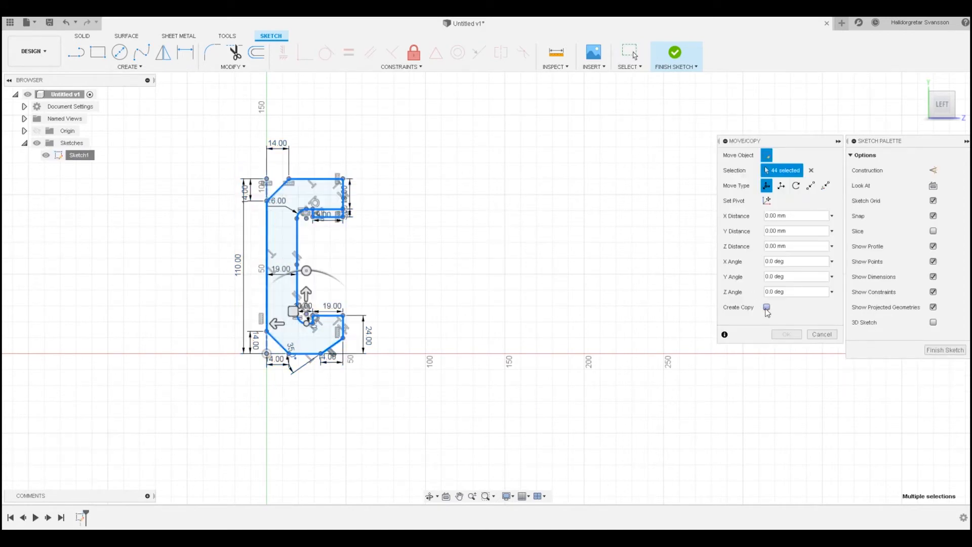
{"action": "left_click", "coordinate": [766, 307]}
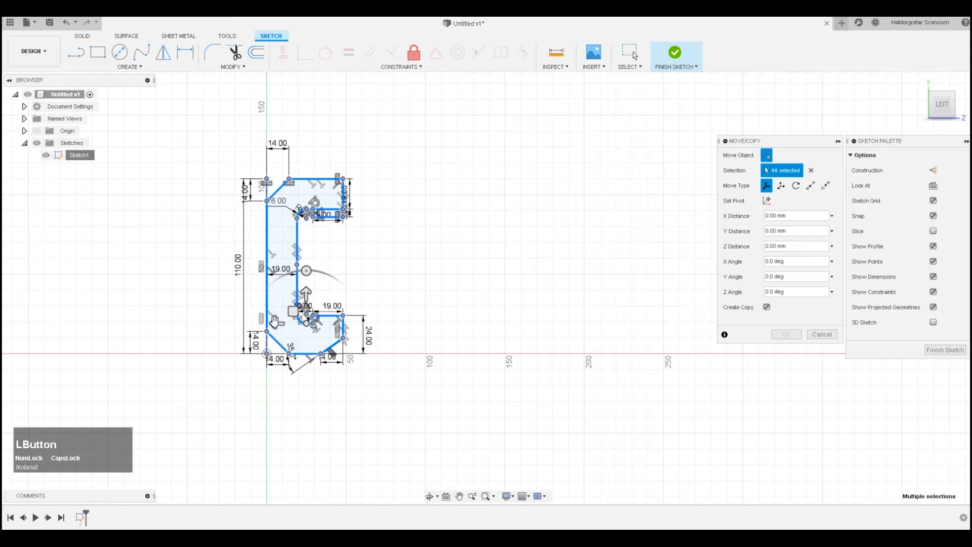
{"action": "left_click_drag", "start_coordinate": [308, 313], "coordinate": [435, 322]}
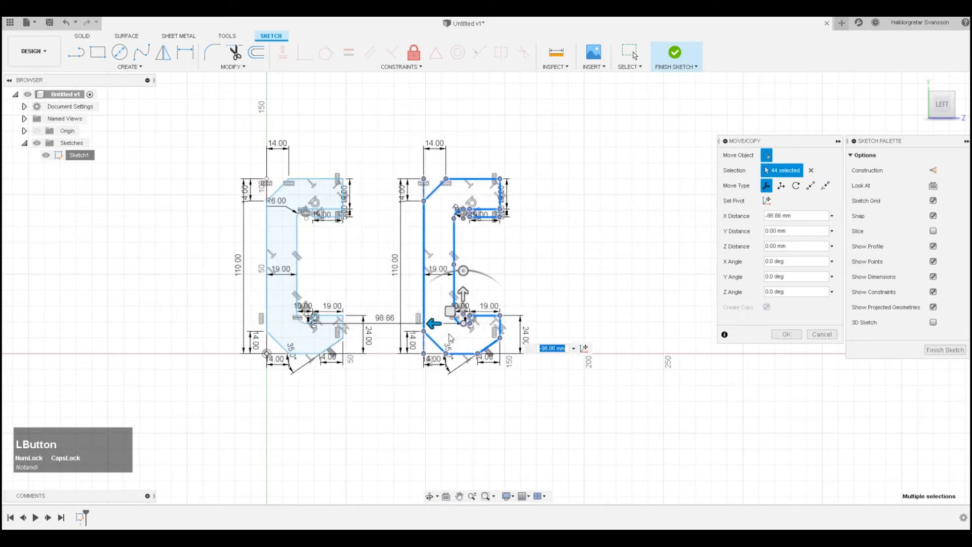
{"action": "mouse_move", "coordinate": [453, 335]}
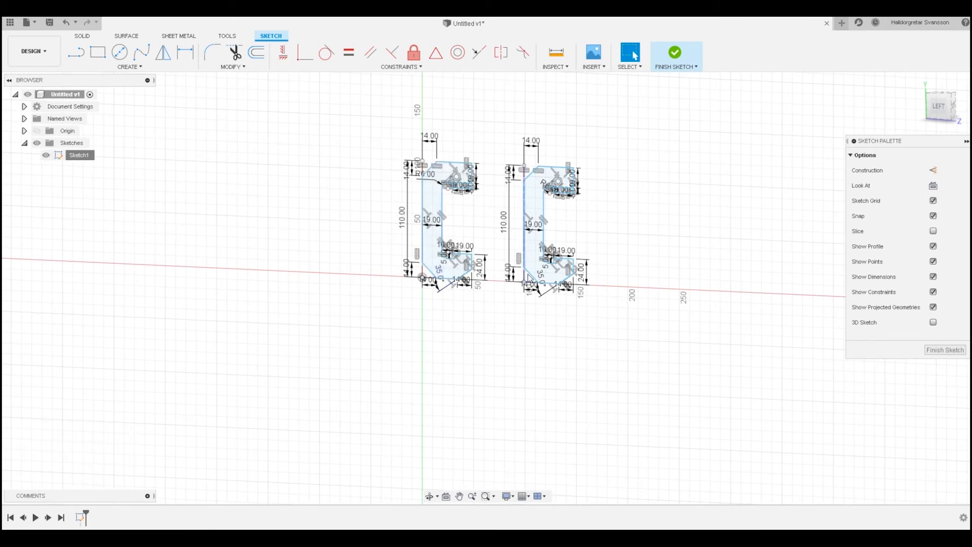
{"action": "scroll", "scroll_direction": "down", "scroll_amount": 3}
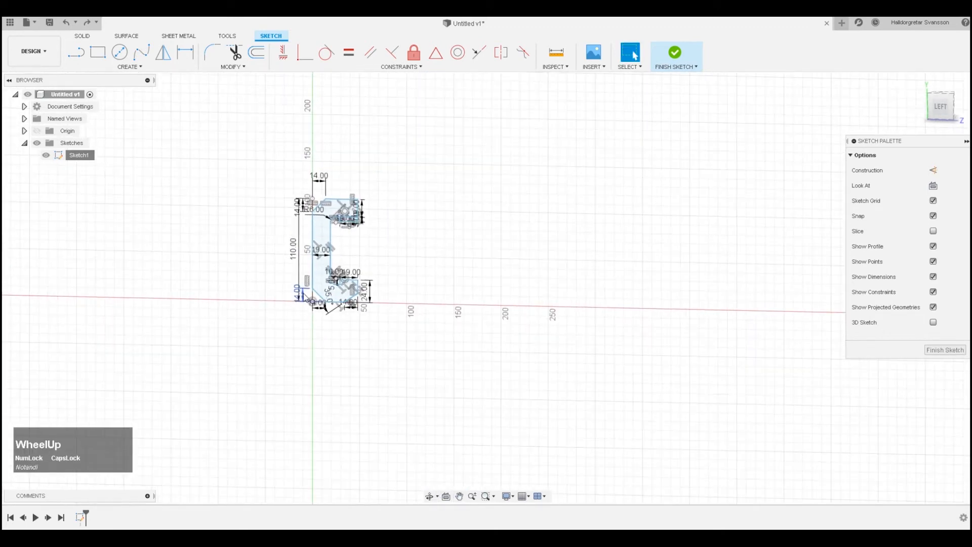
{"action": "mouse_move", "coordinate": [313, 291]}
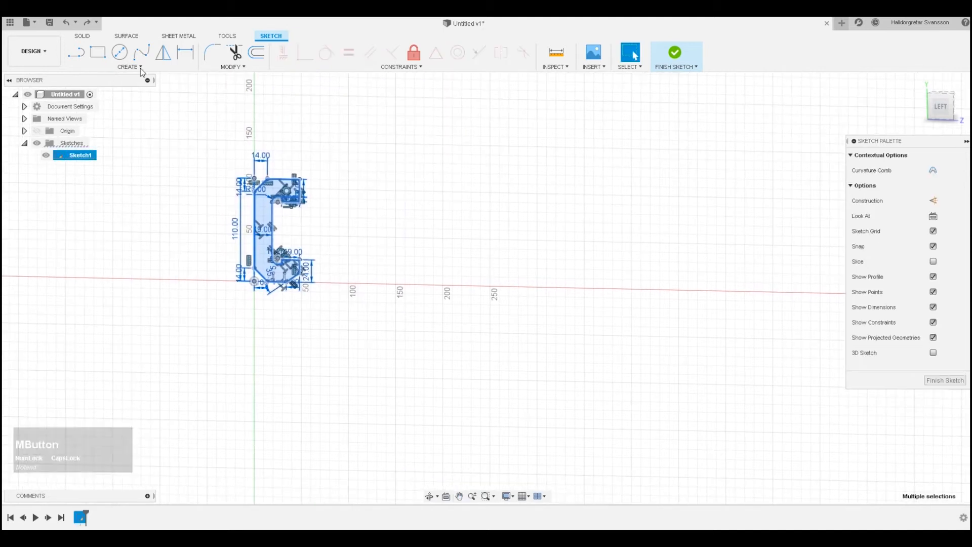
{"action": "left_click", "coordinate": [105, 244]}
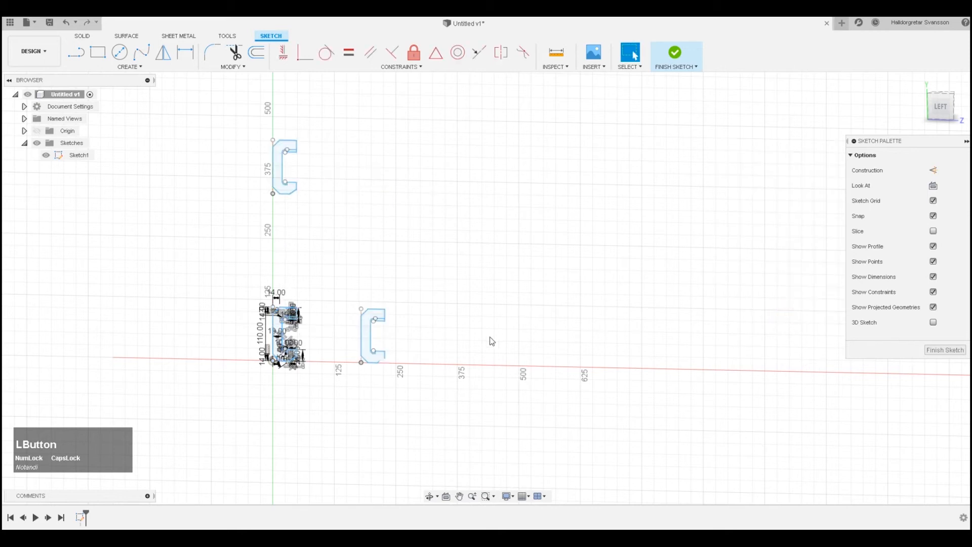
{"action": "scroll", "scroll_direction": "down", "scroll_amount": 3}
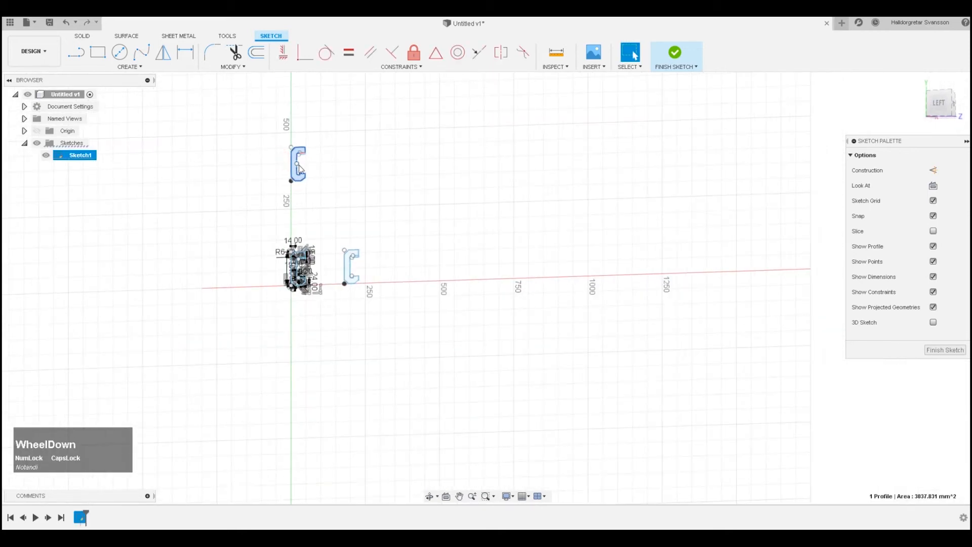
{"action": "scroll", "scroll_direction": "down", "scroll_amount": 3}
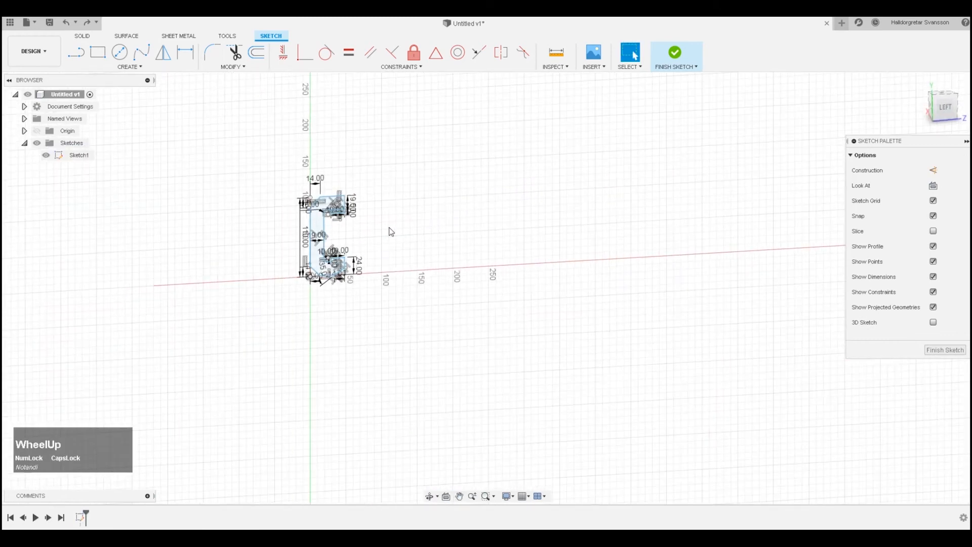
Paste the C profile into a new sketch and rename it NEWCOPY
{"action": "left_click_drag", "start_coordinate": [391, 230], "coordinate": [394, 229]}
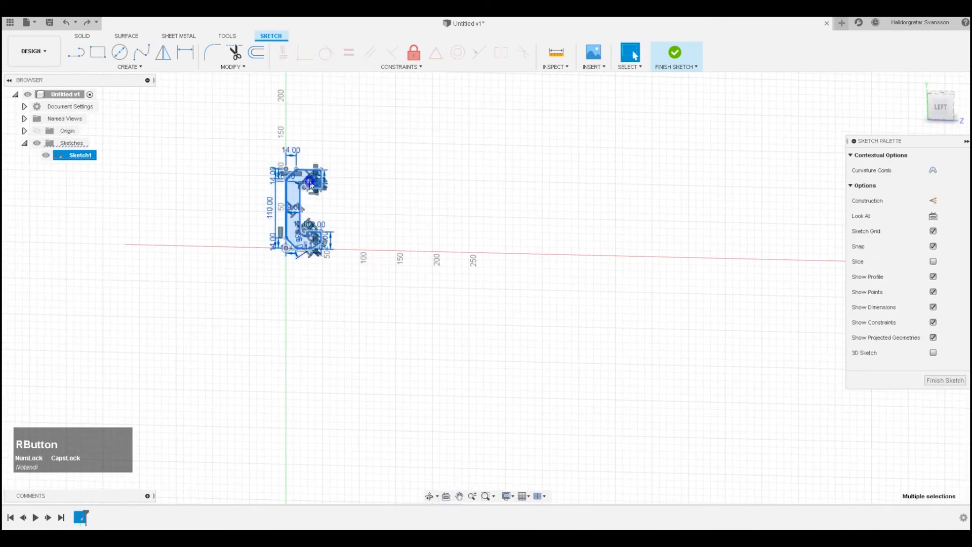
{"action": "mouse_move", "coordinate": [505, 128]}
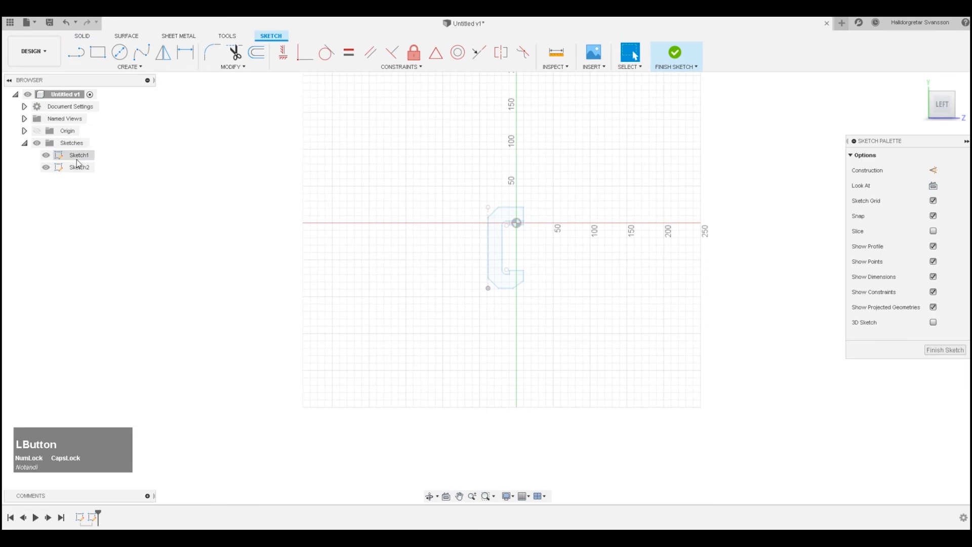
{"action": "double_click", "coordinate": [79, 167]}
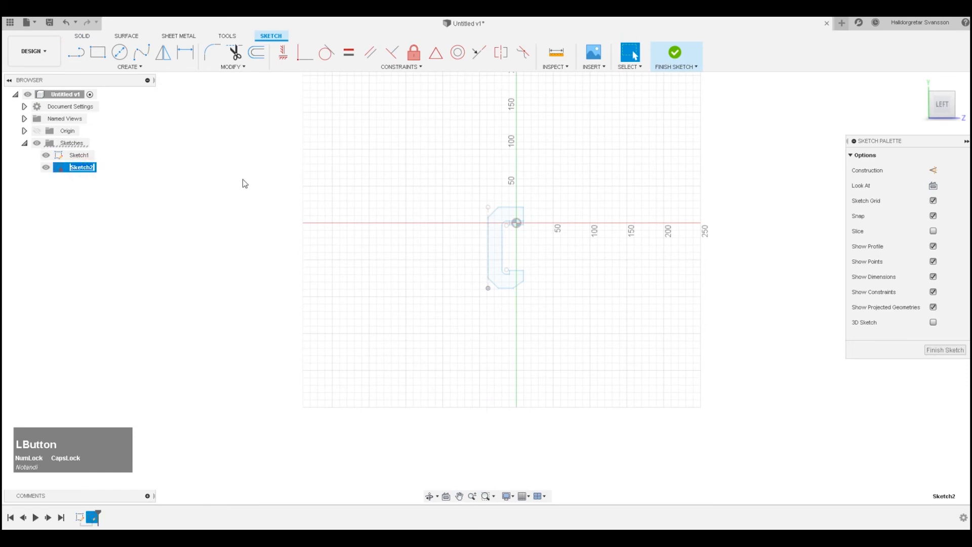
{"action": "type", "text": "NEWCOPY"}
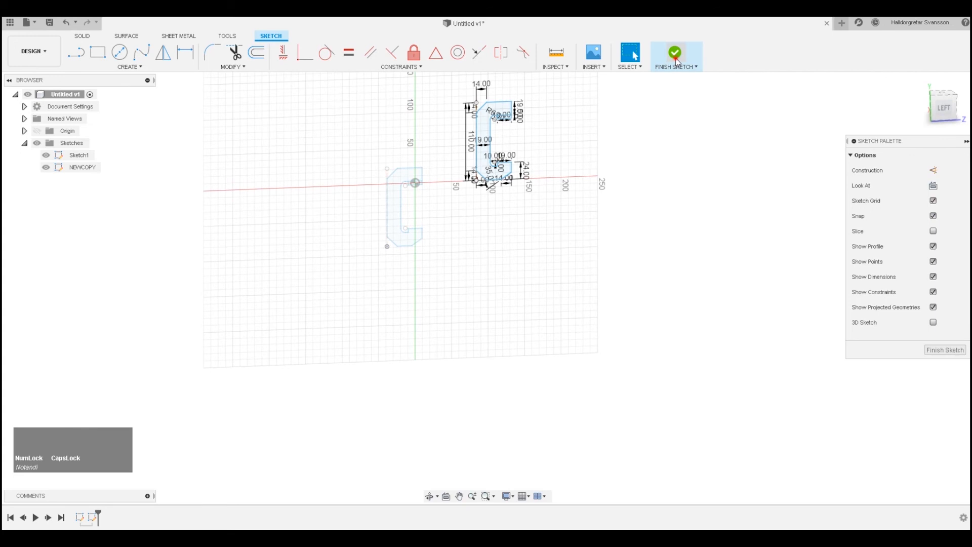
Finish the sketch and extrude both C profiles into upright solid bodies
{"action": "left_click", "coordinate": [675, 53]}
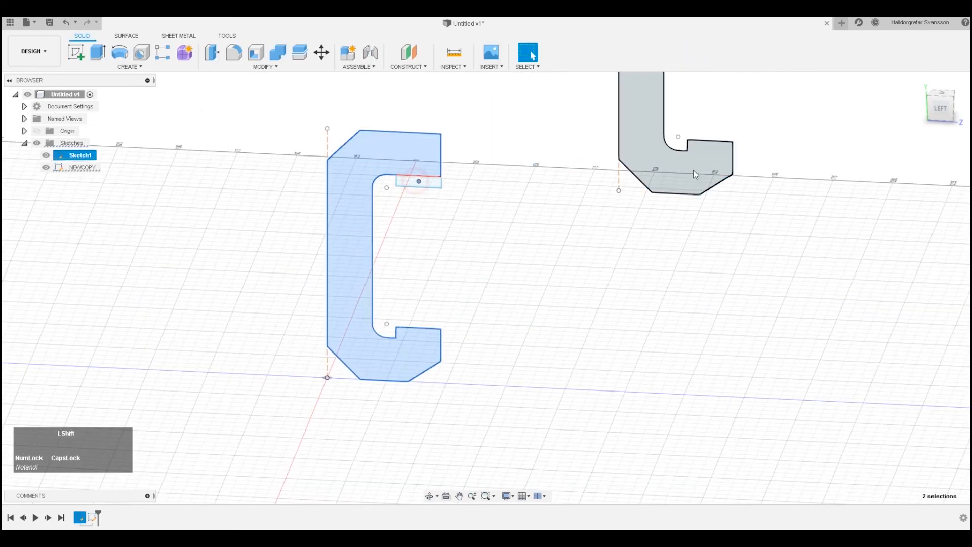
{"action": "scroll", "scroll_direction": "down", "scroll_amount": 3}
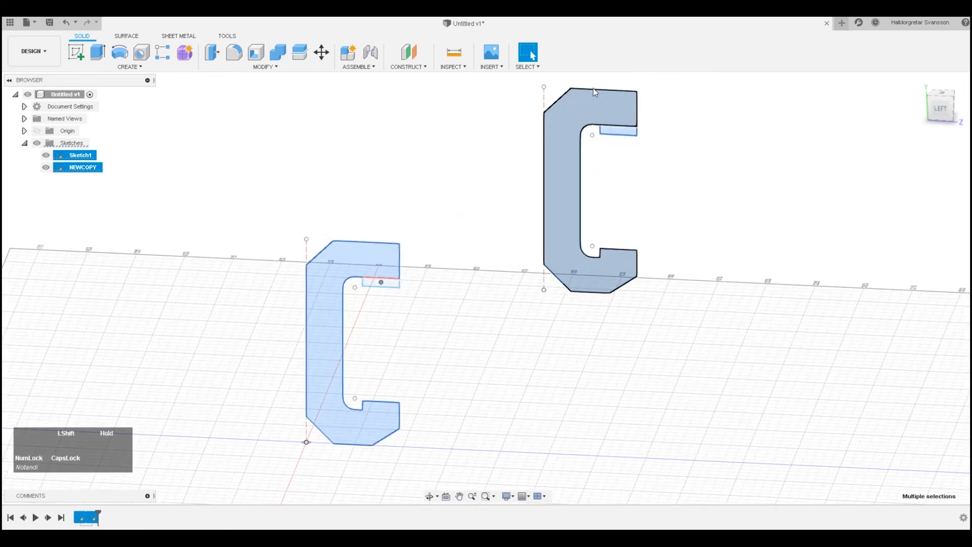
{"action": "left_click", "coordinate": [97, 52]}
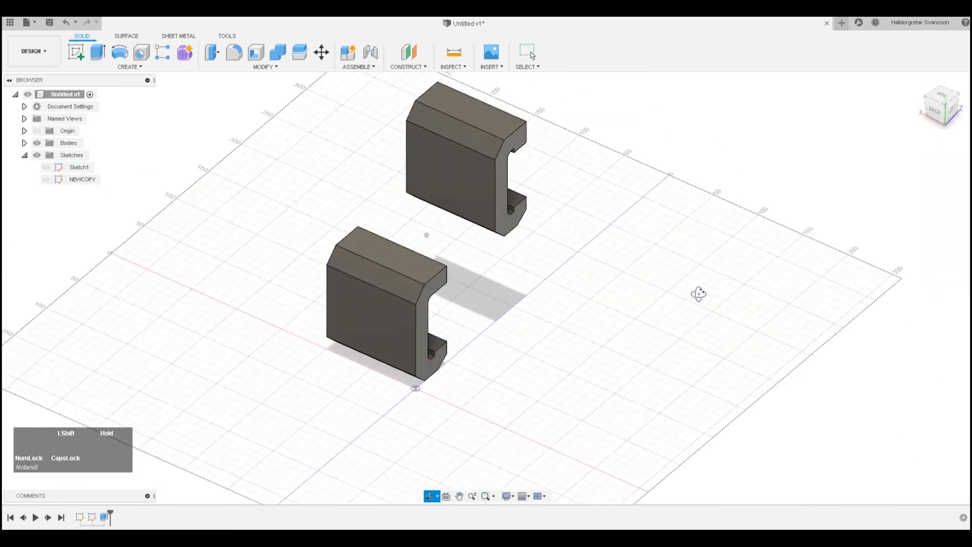
{"action": "left_click_drag", "start_coordinate": [699, 294], "coordinate": [599, 252]}
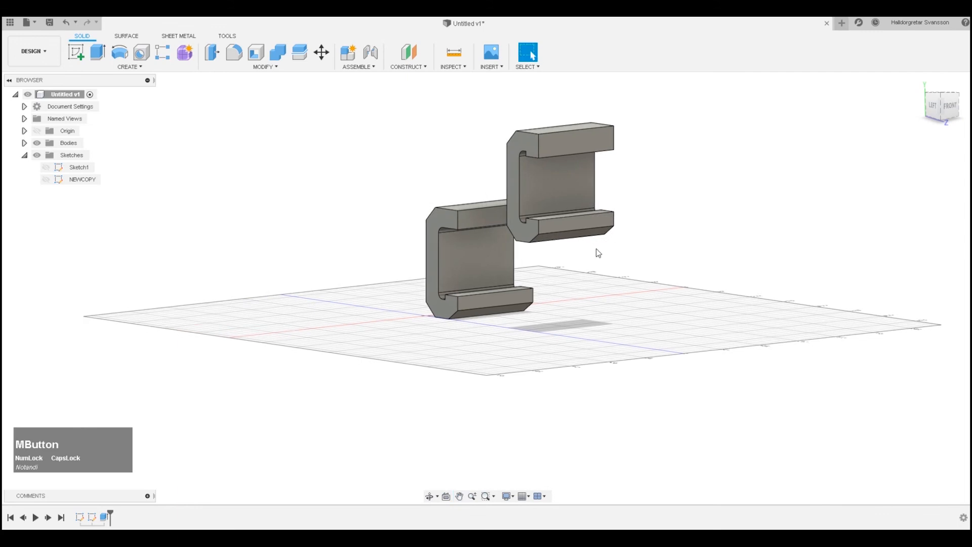